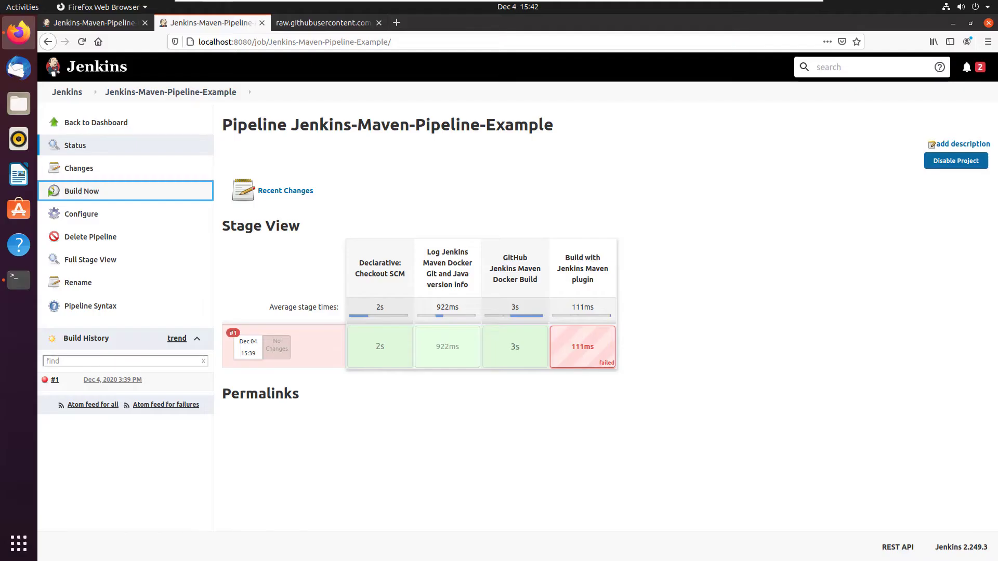
mouse_move(583, 361)
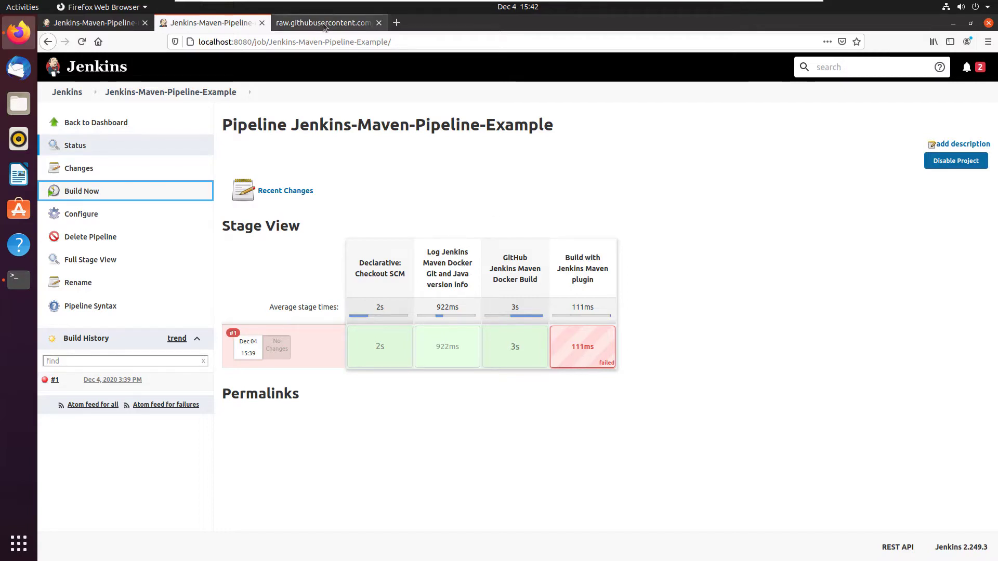
- Find withMaven in the Jenkinsfile and return to build #1's console showing it as an unknown DSL method
click(324, 22)
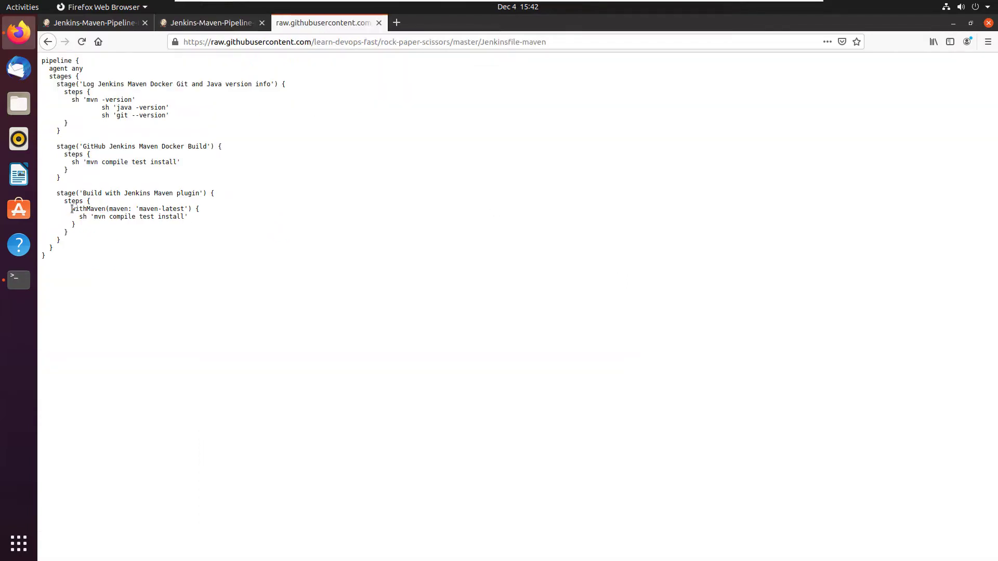
double_click(89, 209)
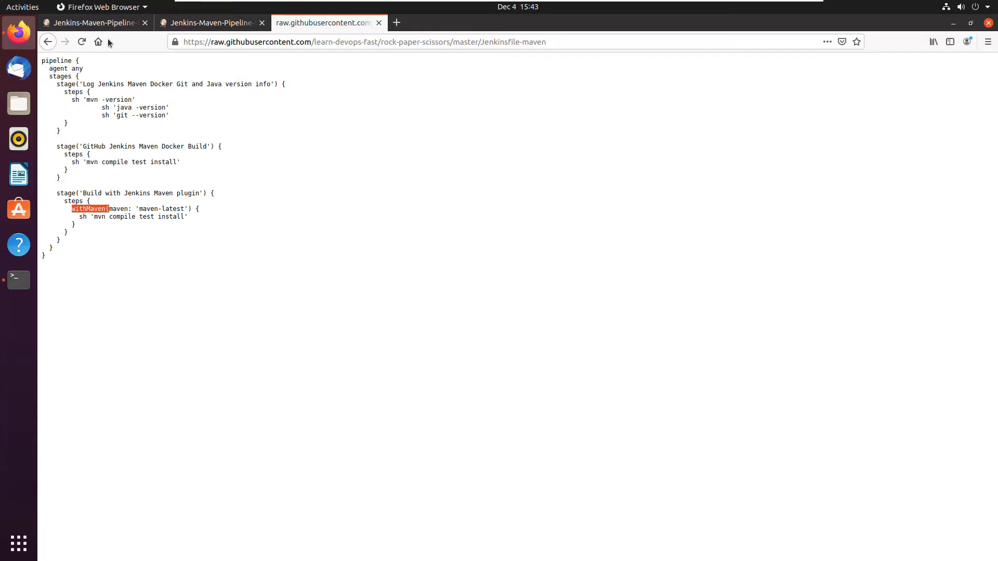
click(93, 22)
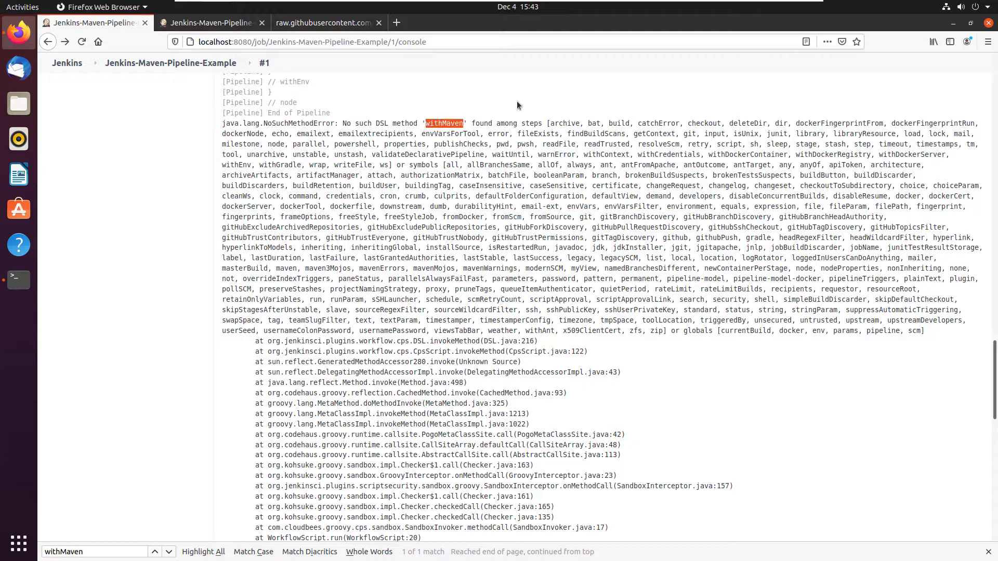
mouse_move(67, 63)
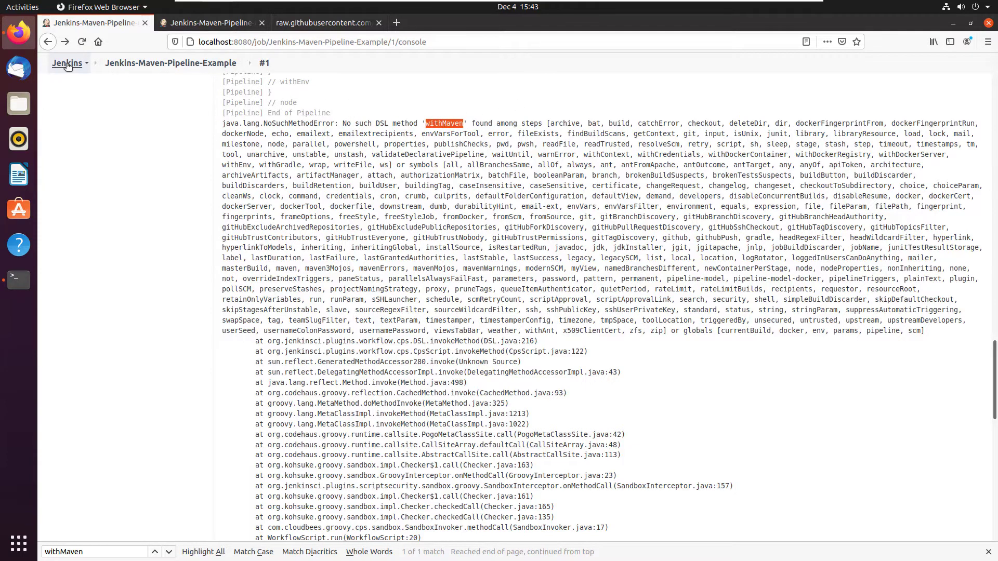
- Filter the installed plugins for 'maven' via Manage Jenkins, showing only Maven Integration 3.8
click(69, 63)
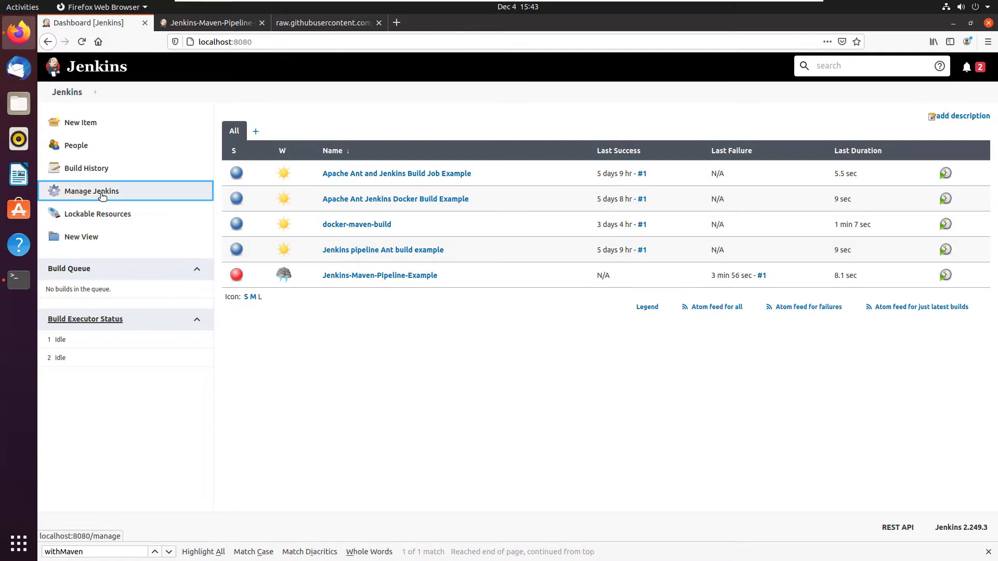
click(91, 191)
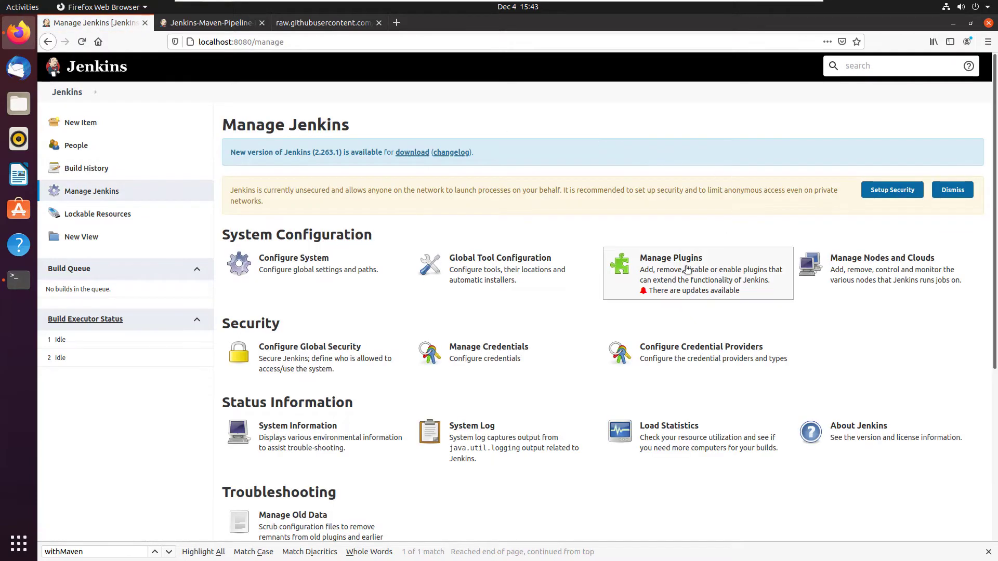
click(671, 257)
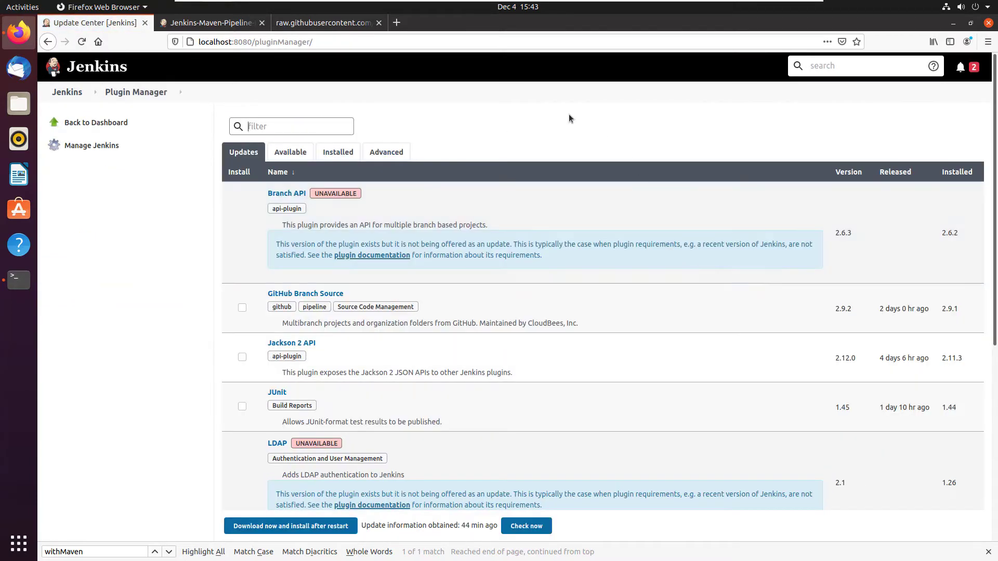
click(337, 152)
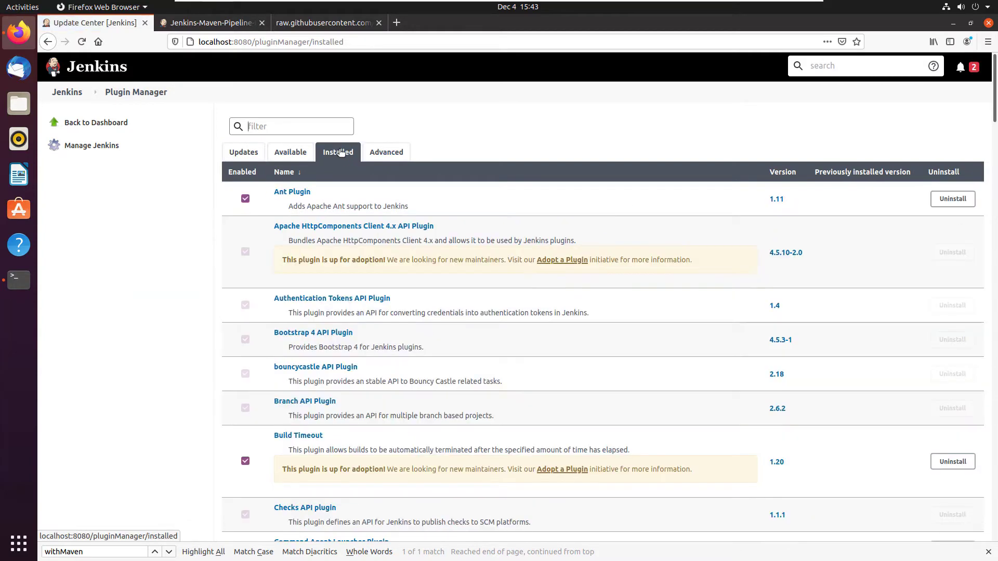
text(maven)
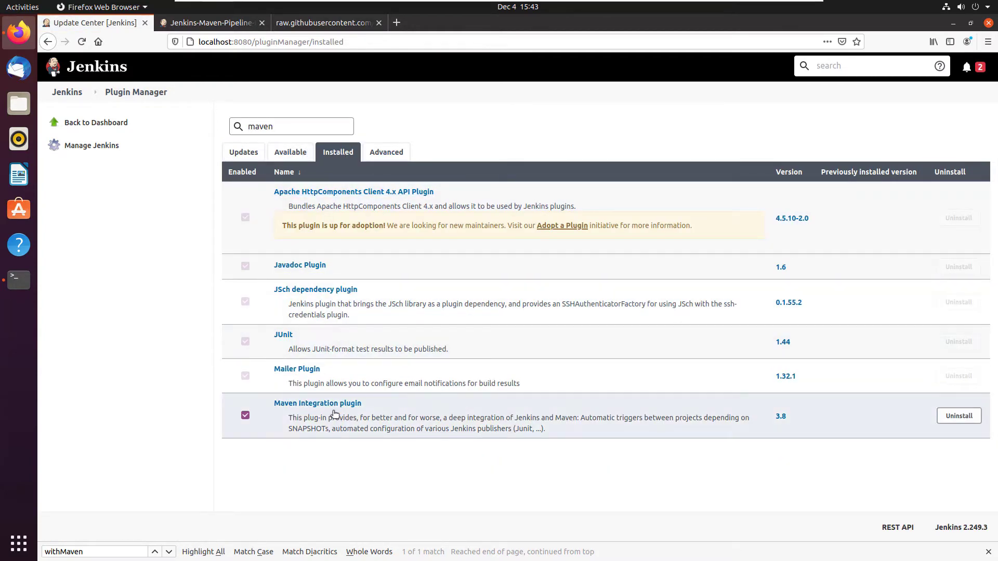
mouse_move(318, 403)
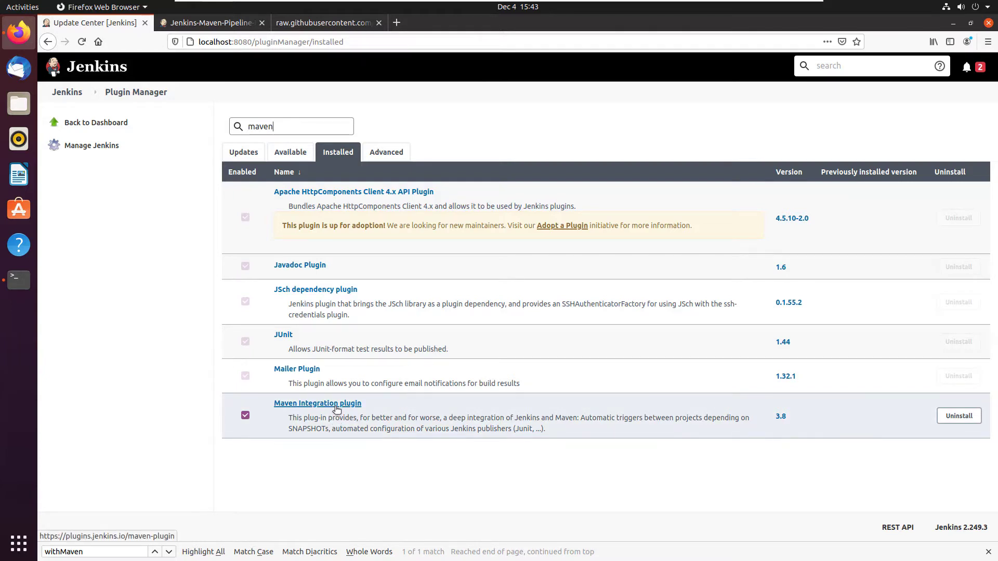
- Tick Pipeline Maven Integration 3.9.3 among available plugins and install it without restart
click(290, 152)
text(M)
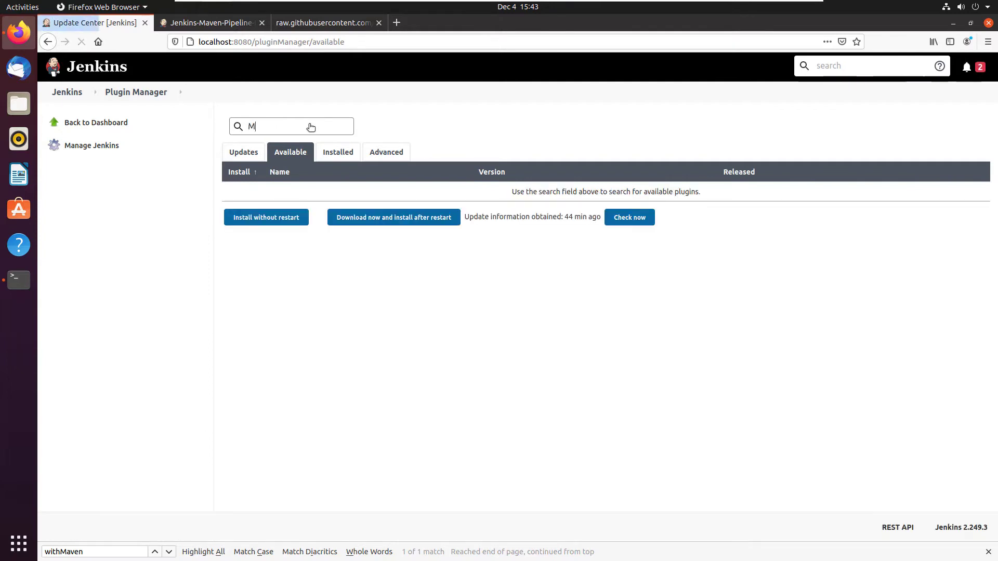
text(aven)
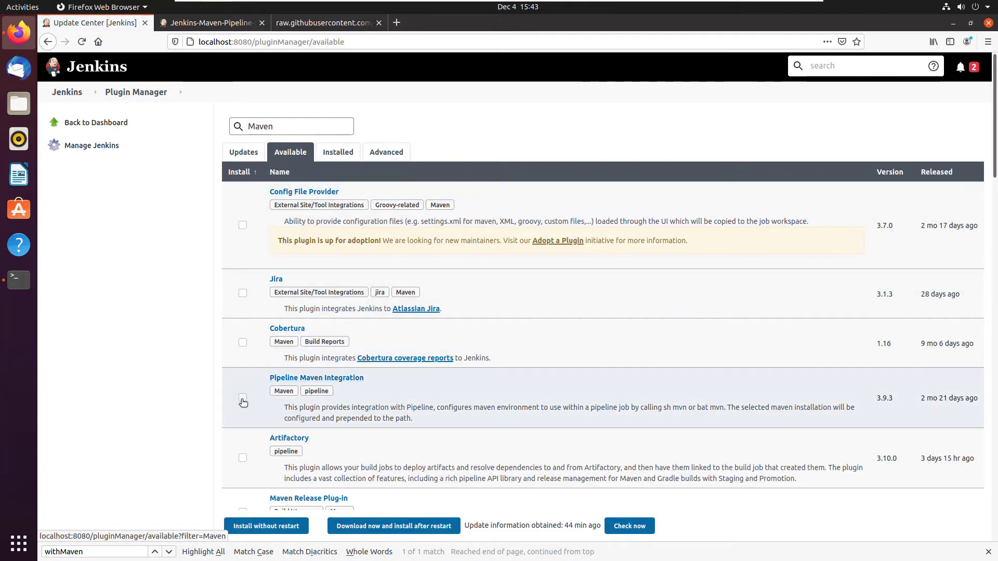
click(242, 400)
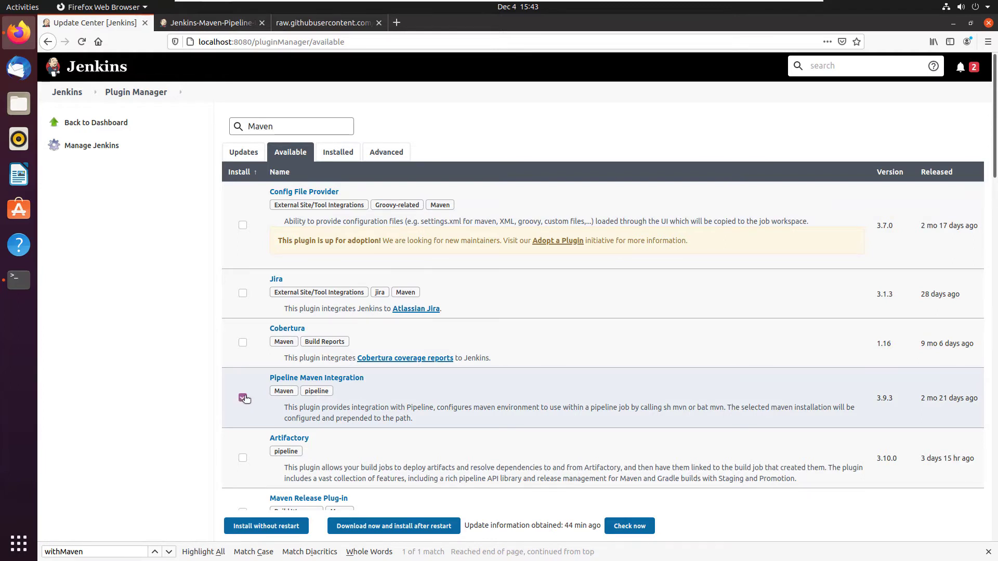
click(242, 398)
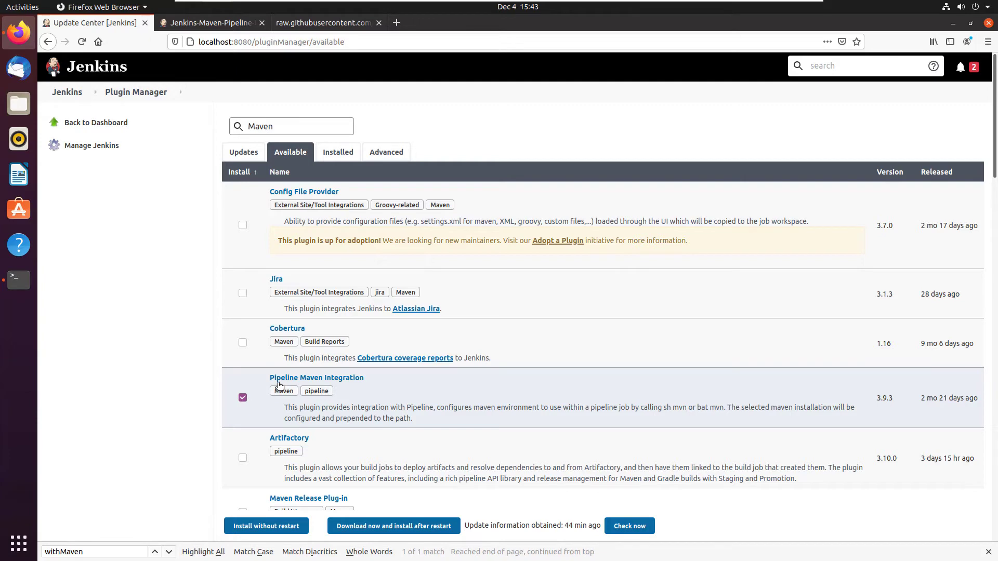
click(265, 526)
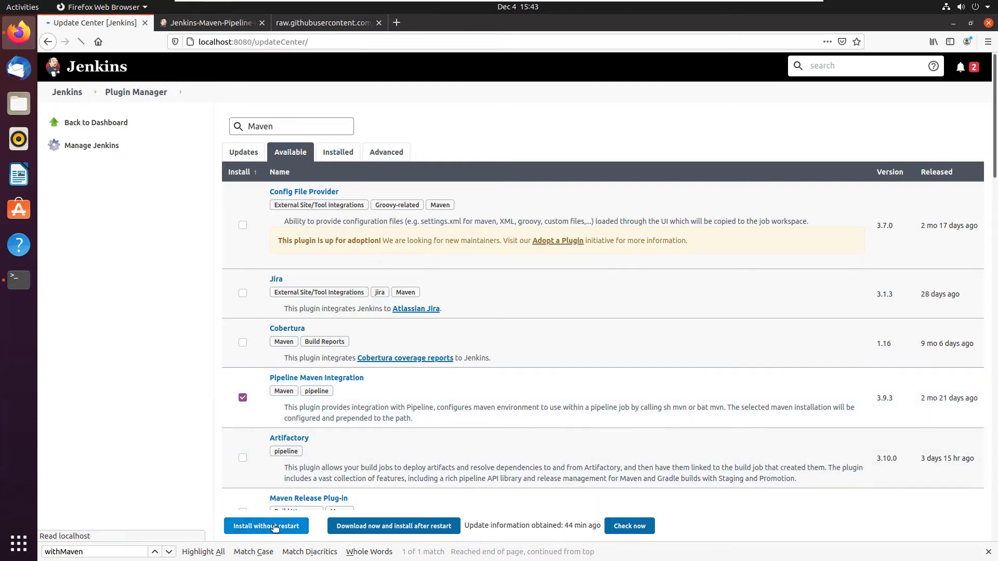
- Let Pipeline Maven Integration with Config File Provider and H2 API report Success, then return to the dashboard
click(265, 526)
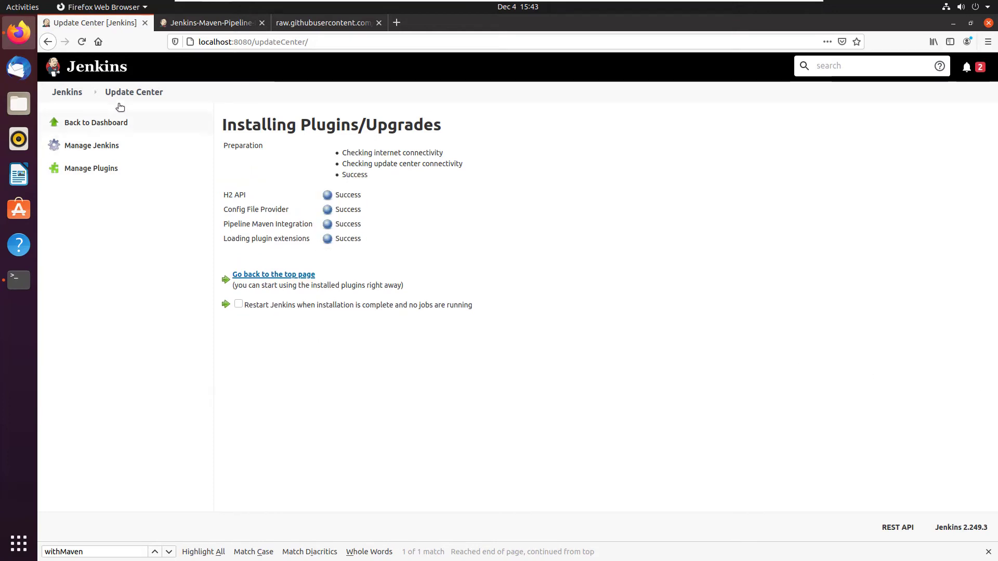
click(67, 91)
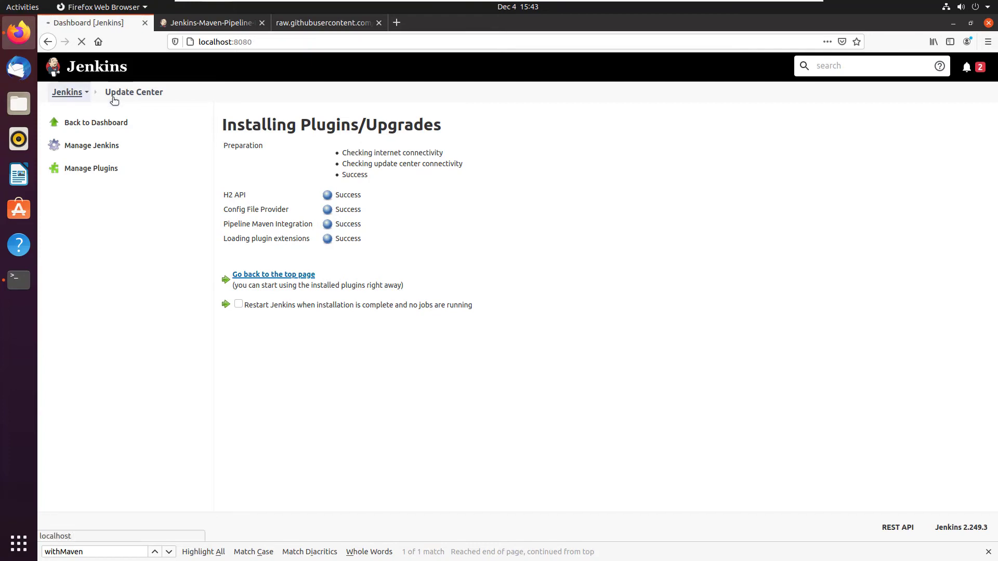
- Run build #2 of Jenkins-Maven-Pipeline-Example and show the Maven plugin stage log running mvn compile test install
click(274, 273)
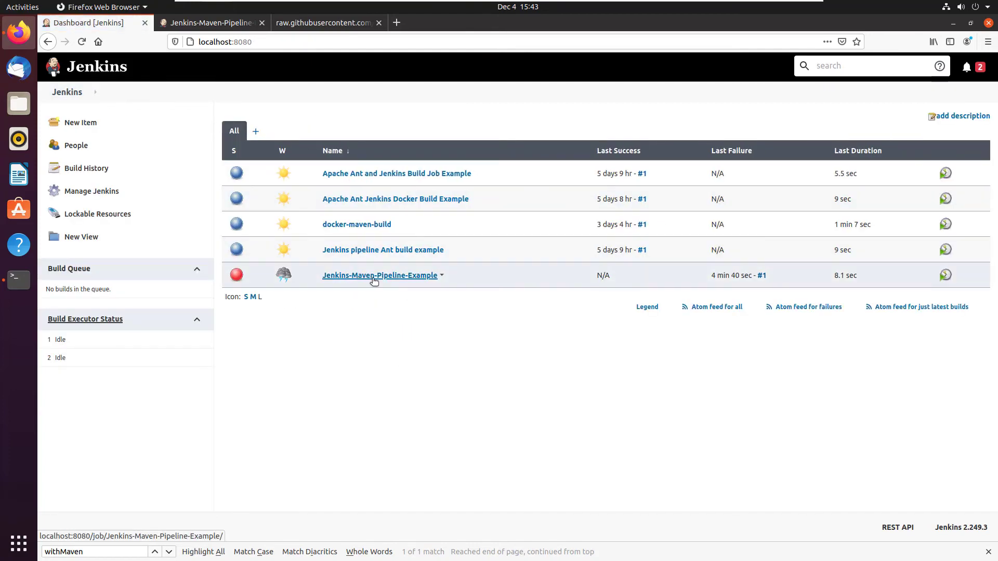
click(378, 275)
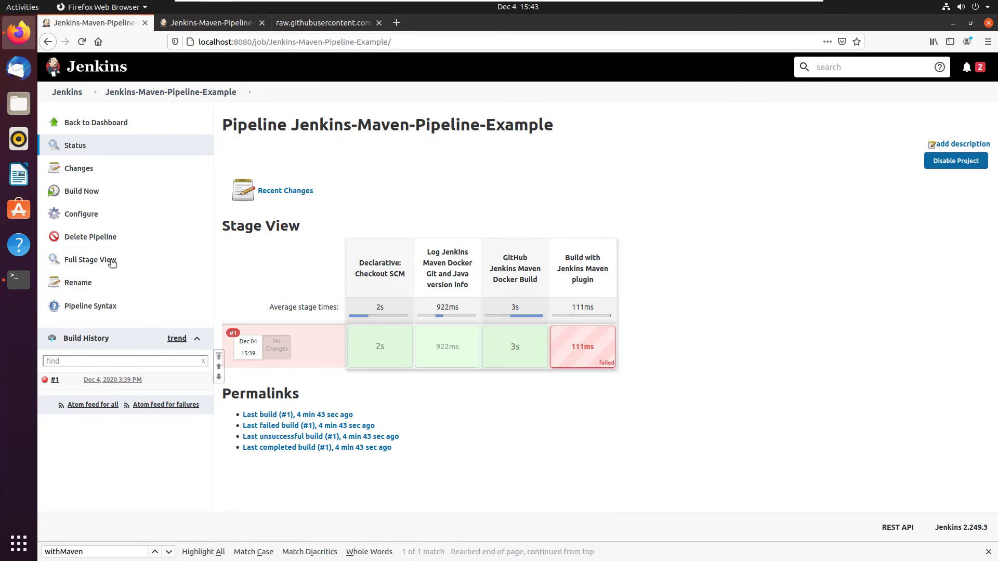
click(82, 191)
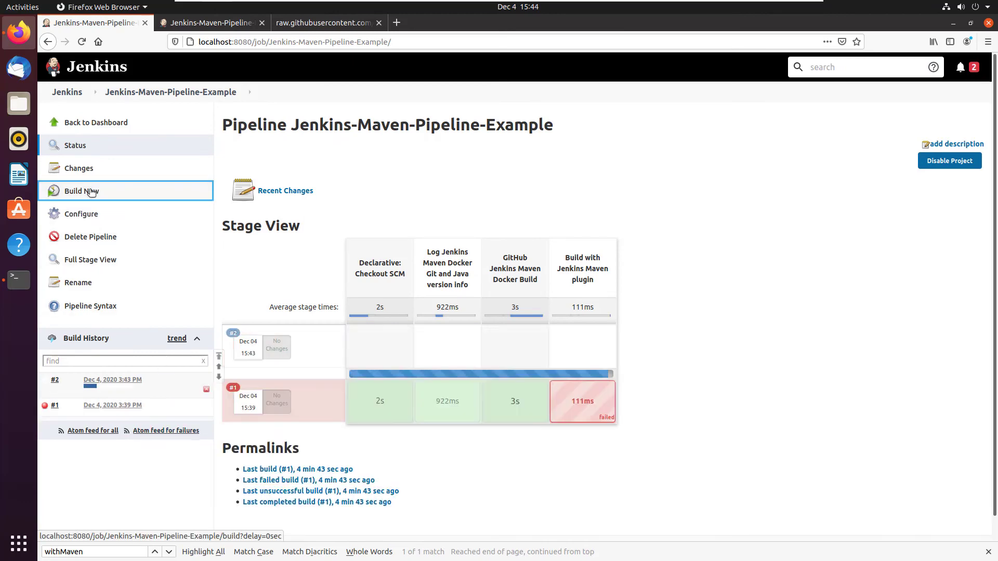
click(81, 192)
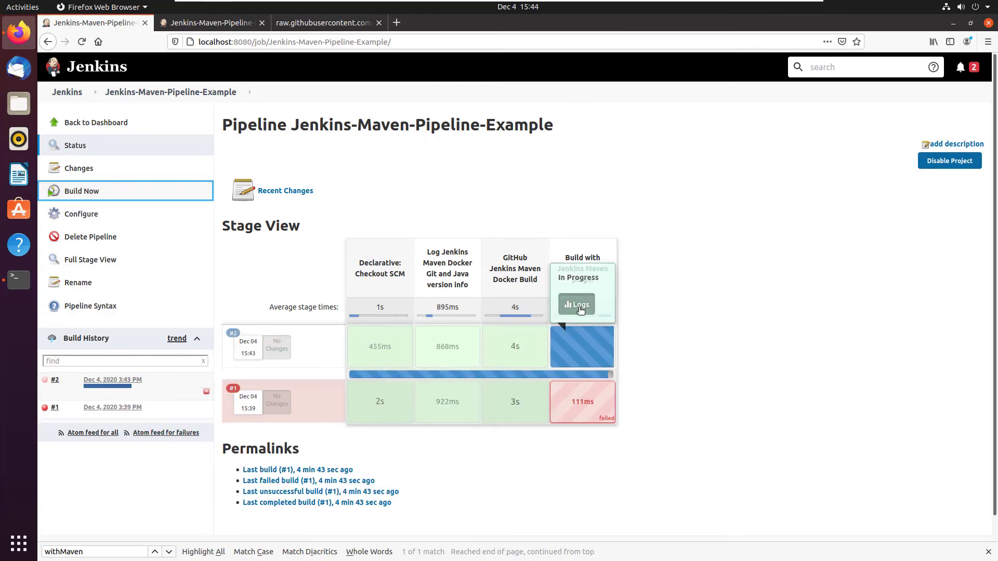
click(574, 305)
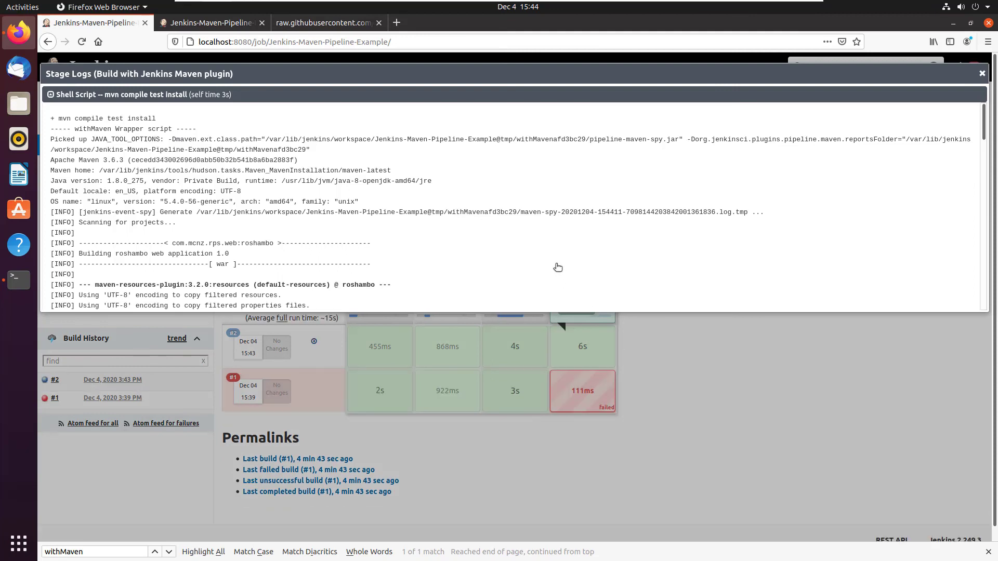
mouse_move(760, 356)
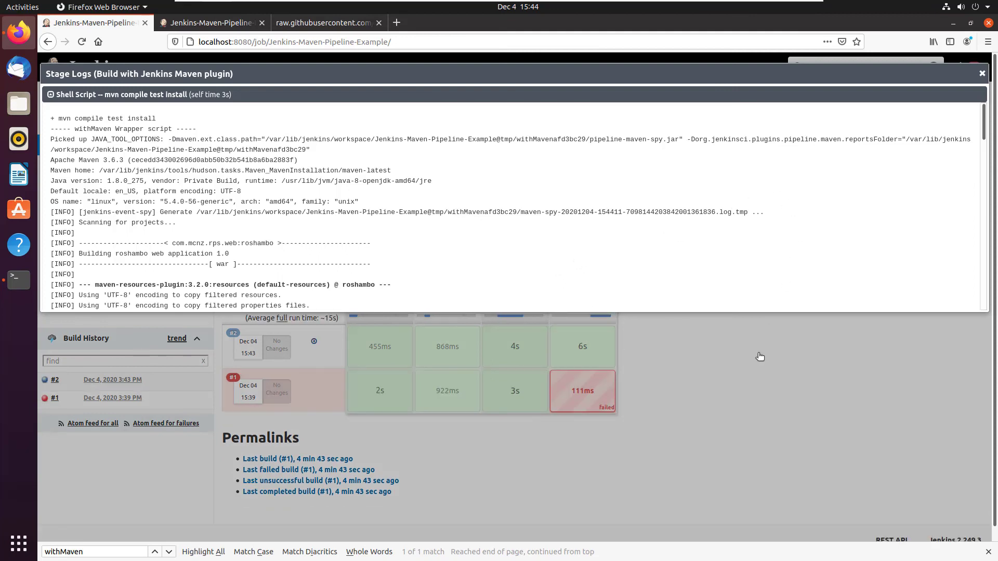